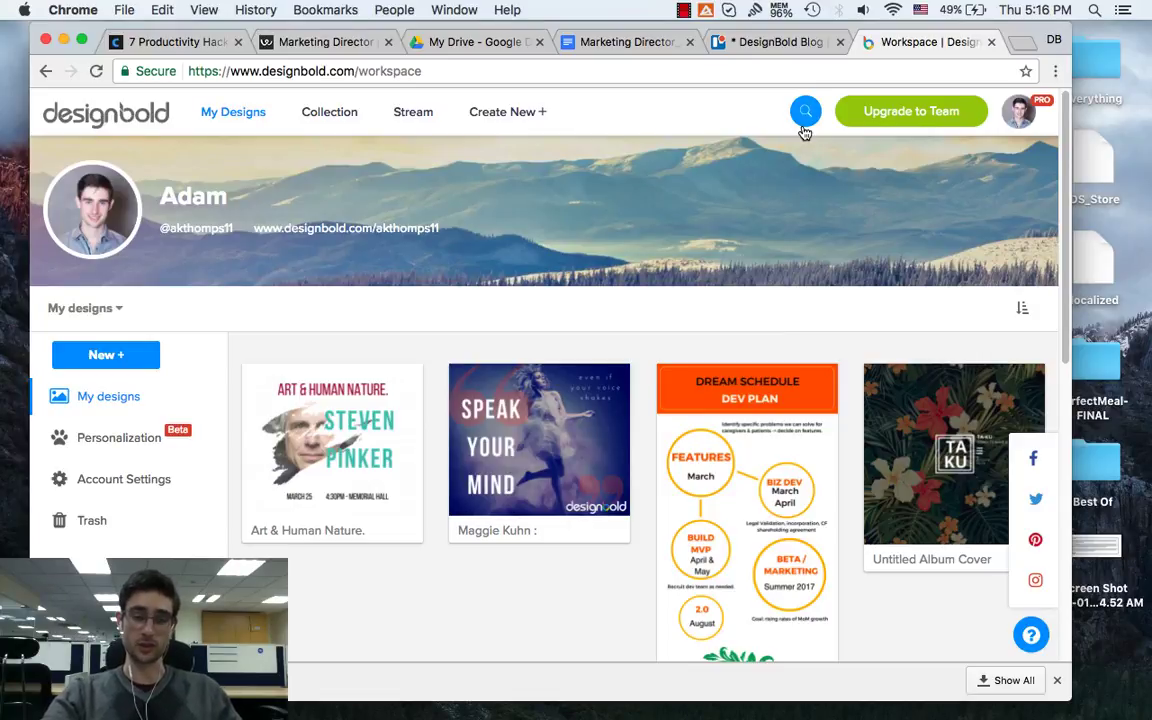
{"action": "mouse_move", "coordinate": [540, 328]}
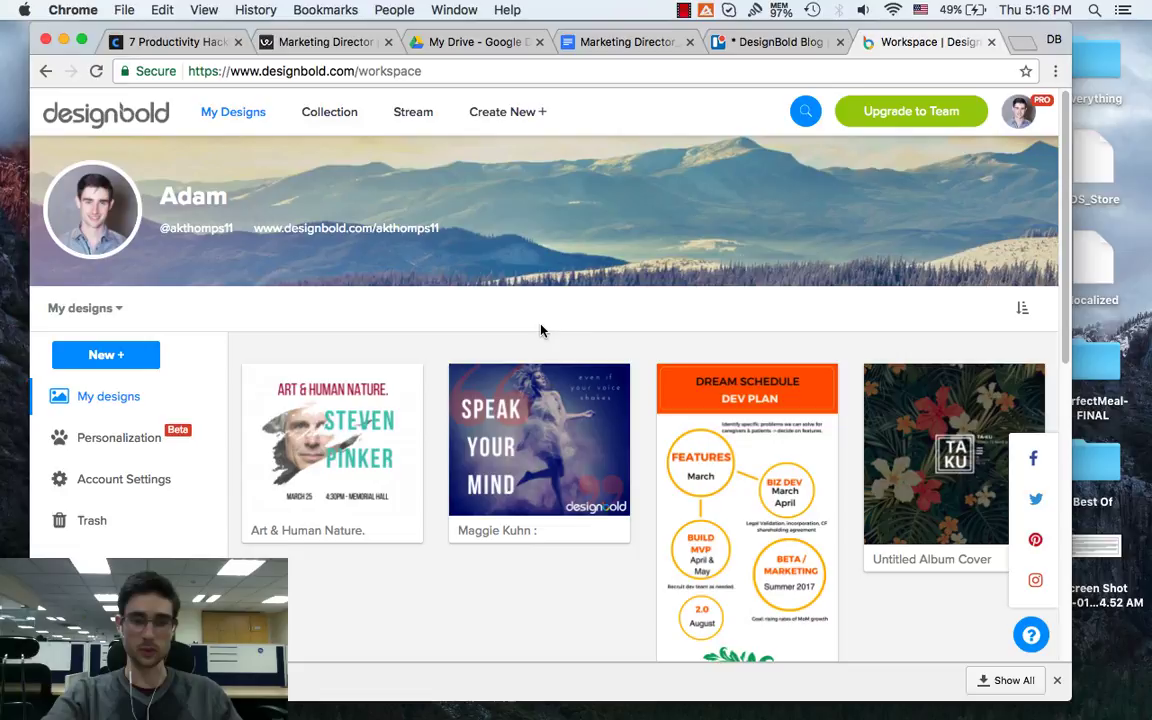
{"action": "mouse_move", "coordinate": [697, 276]}
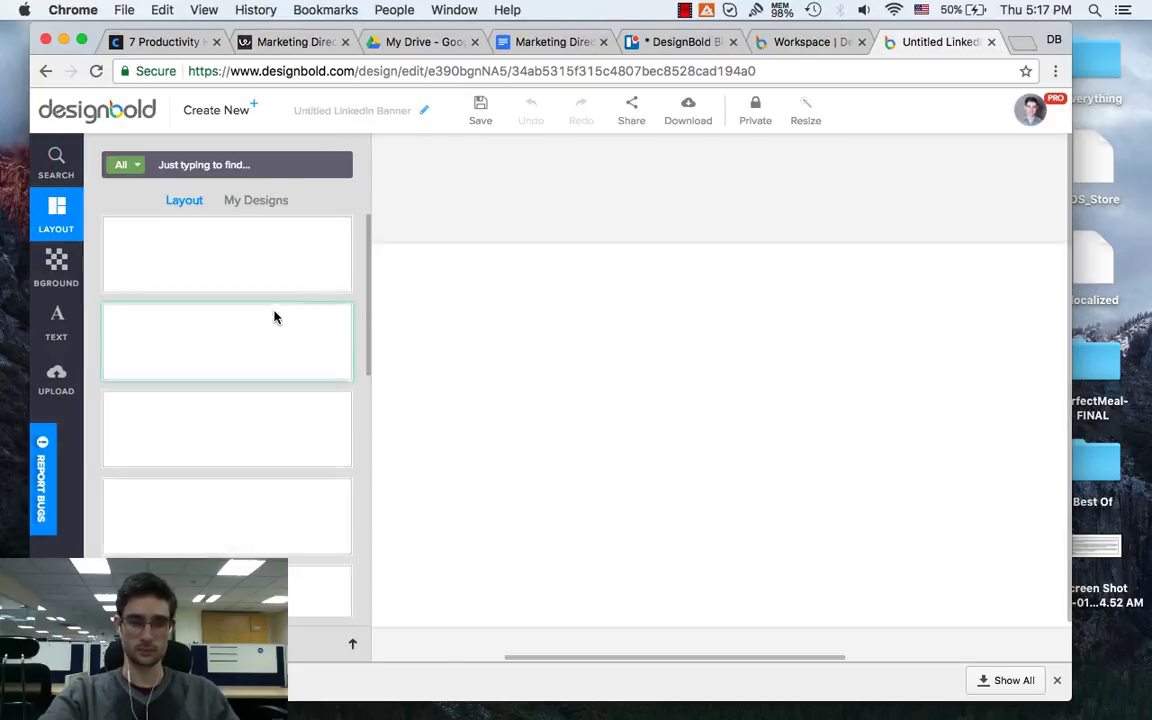
Search 'DesignBold' for the logo, then start a resized copy of the banner in a new tab
{"action": "type", "text": "DesignBold"}
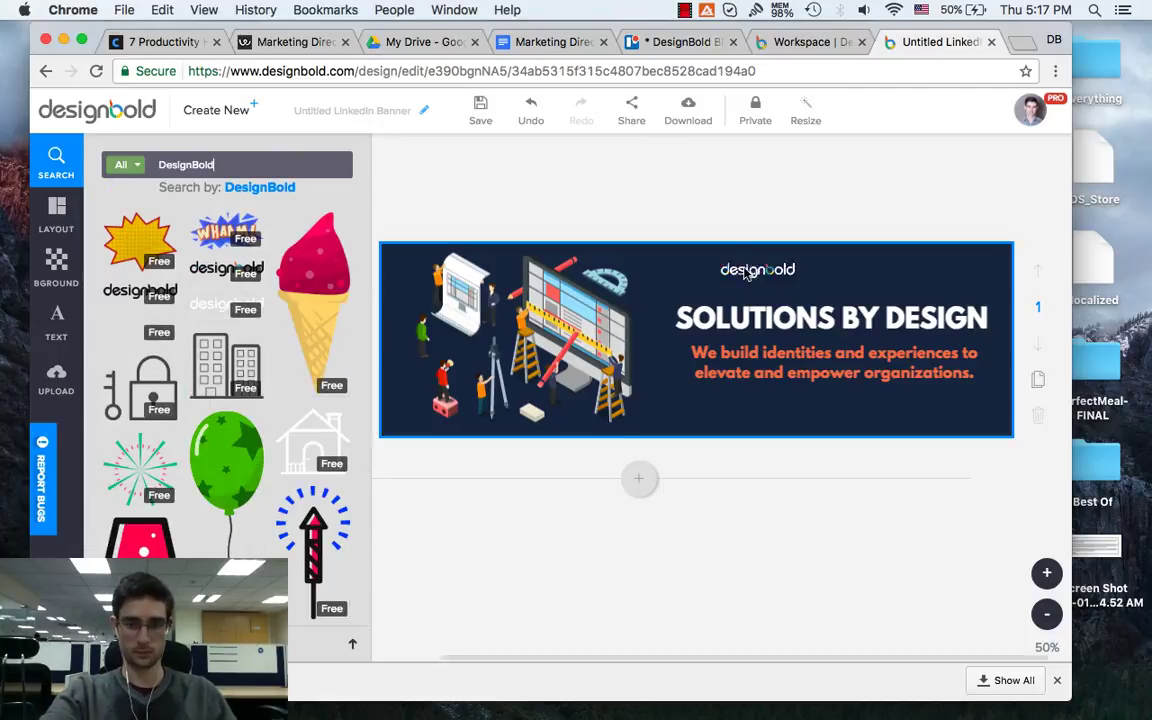
{"action": "left_click", "coordinate": [805, 110]}
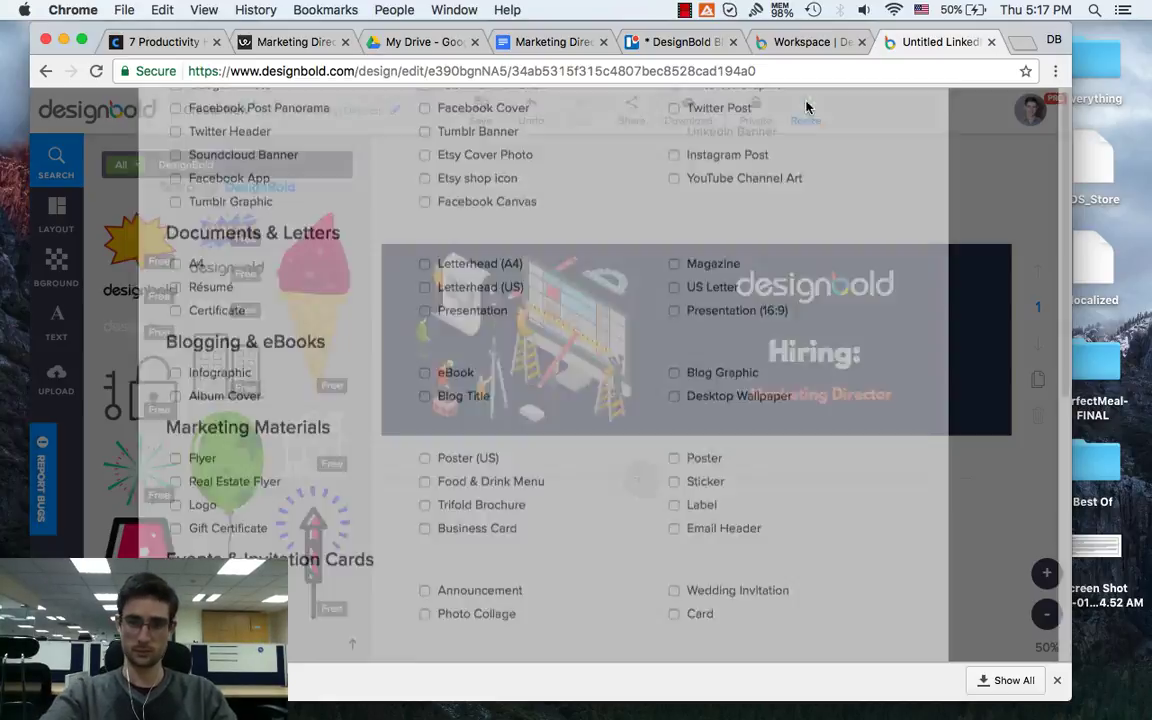
{"action": "left_click", "coordinate": [930, 42]}
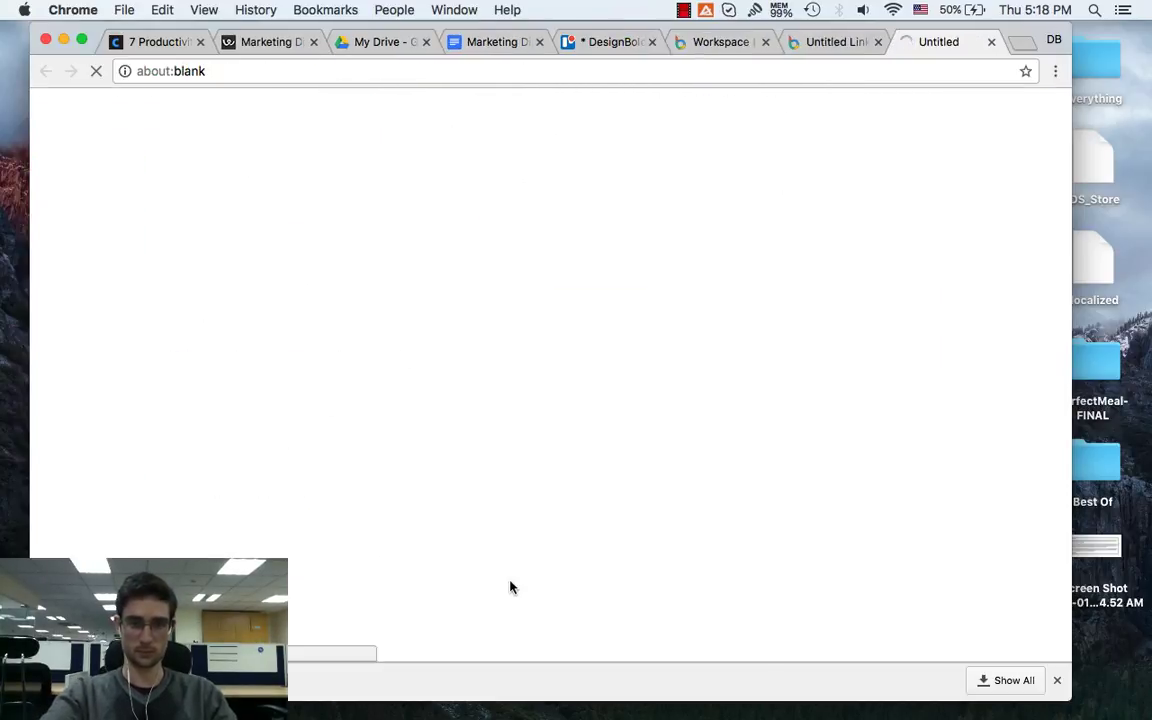
Set the Marketing Director text to size 24, zoom to 100%, and return to the job post
{"action": "left_click", "coordinate": [946, 42]}
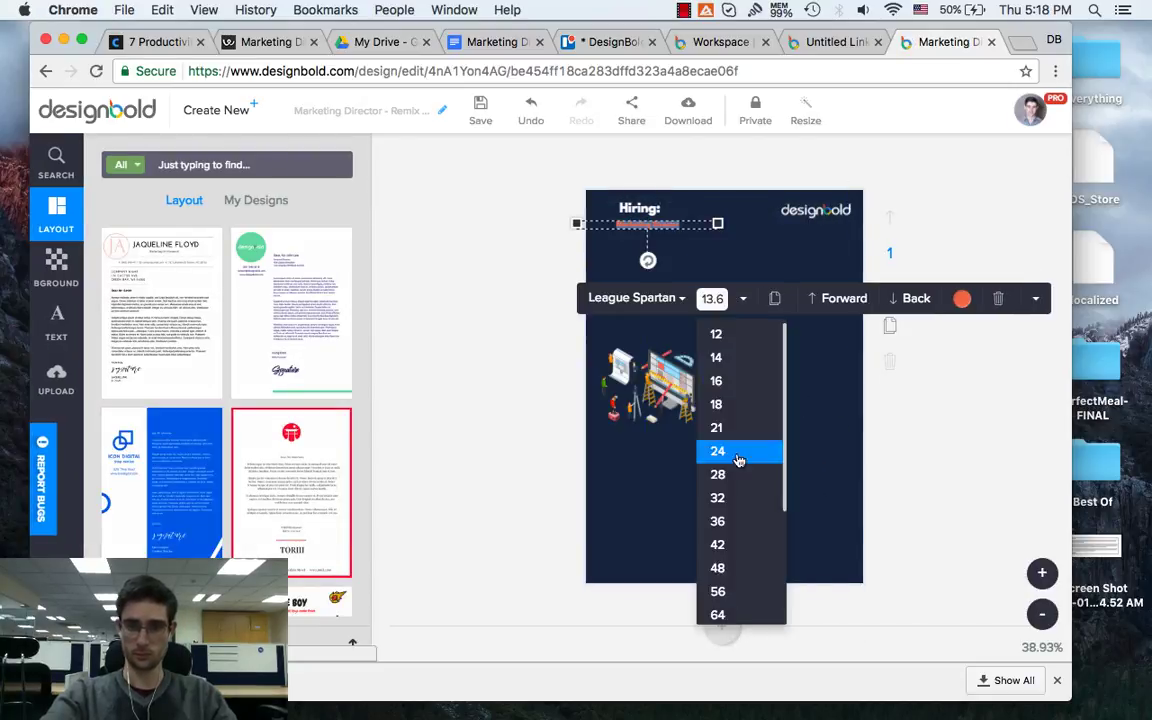
{"action": "left_click", "coordinate": [717, 451]}
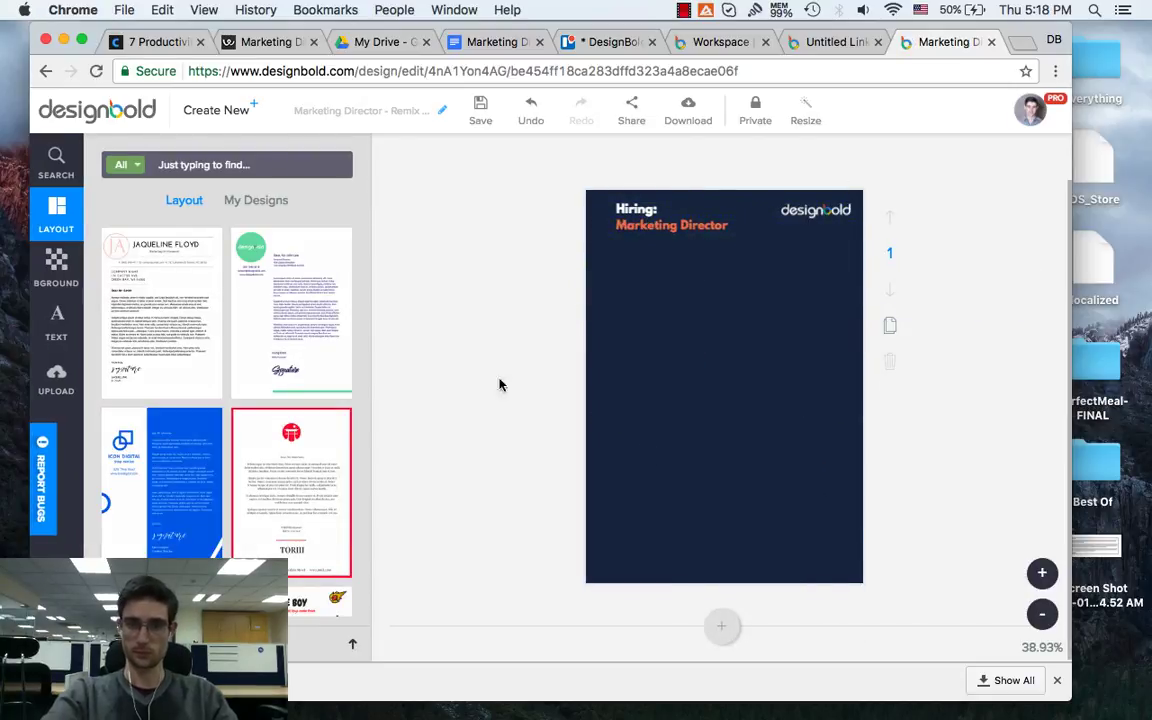
{"action": "left_click", "coordinate": [1042, 573]}
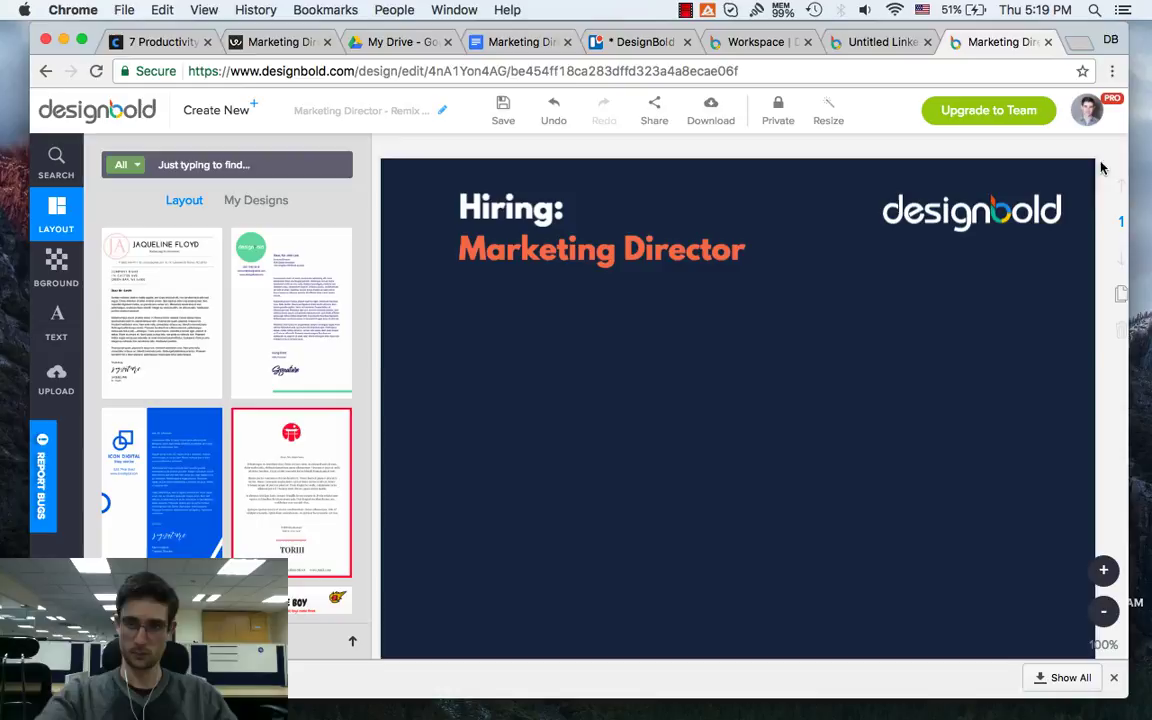
{"action": "left_click", "coordinate": [520, 41]}
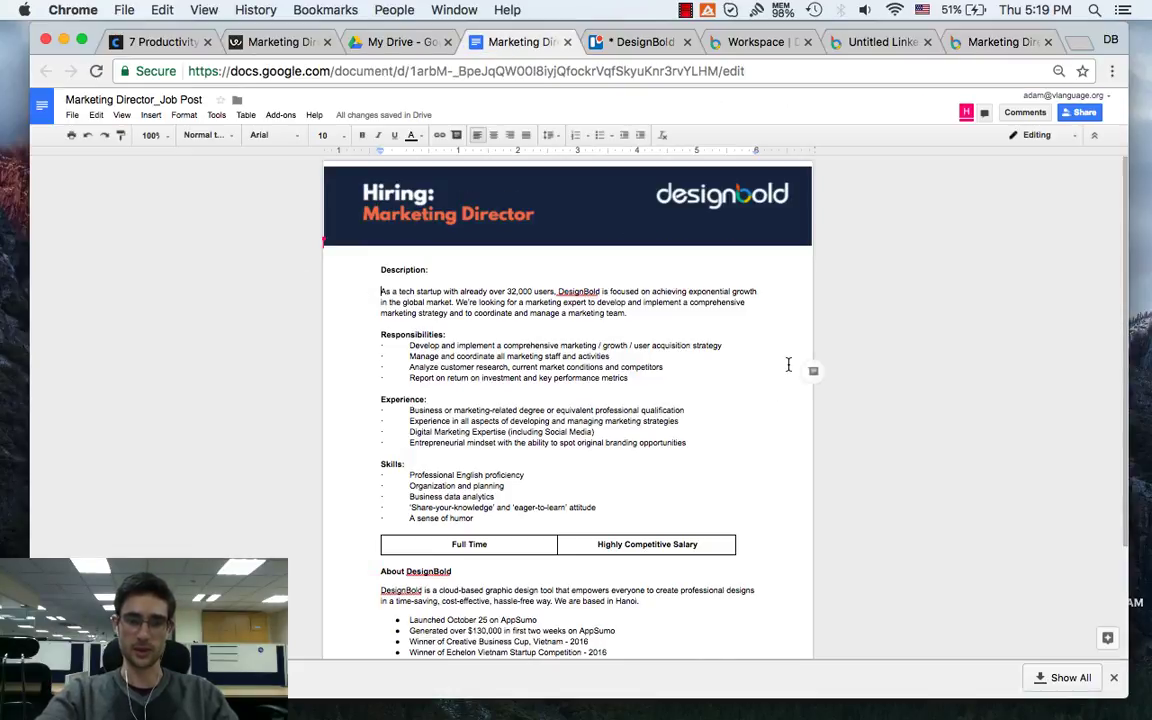
{"action": "mouse_move", "coordinate": [575, 208]}
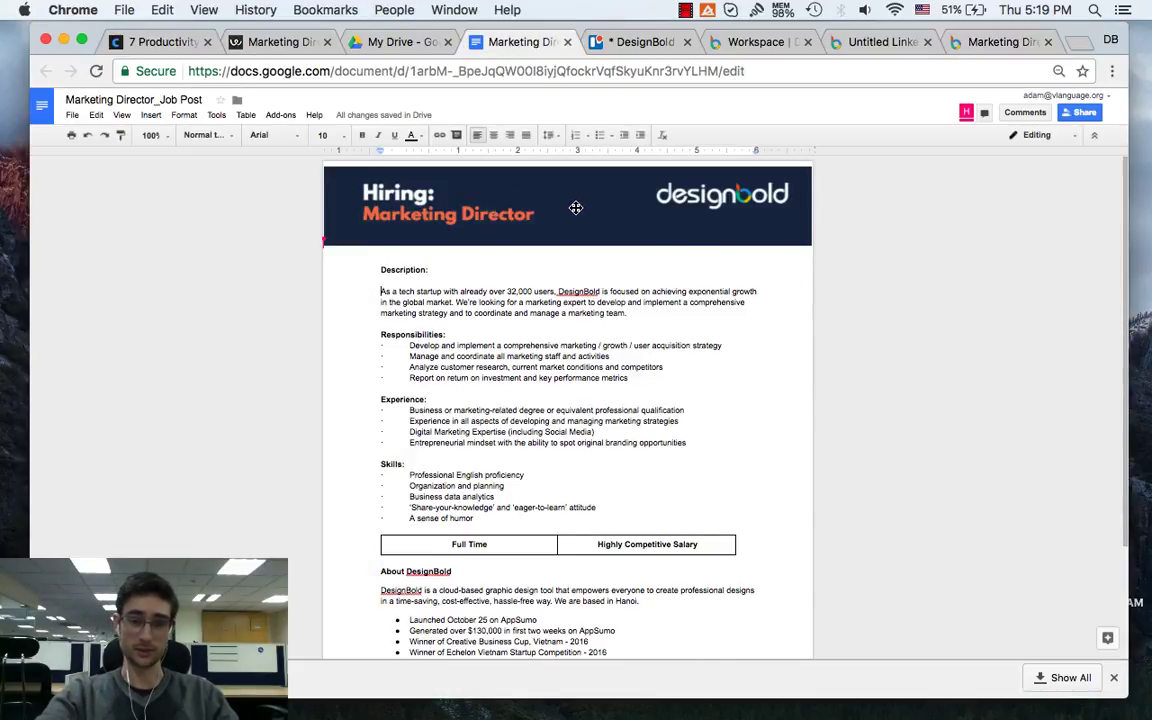
{"action": "mouse_move", "coordinate": [609, 207]}
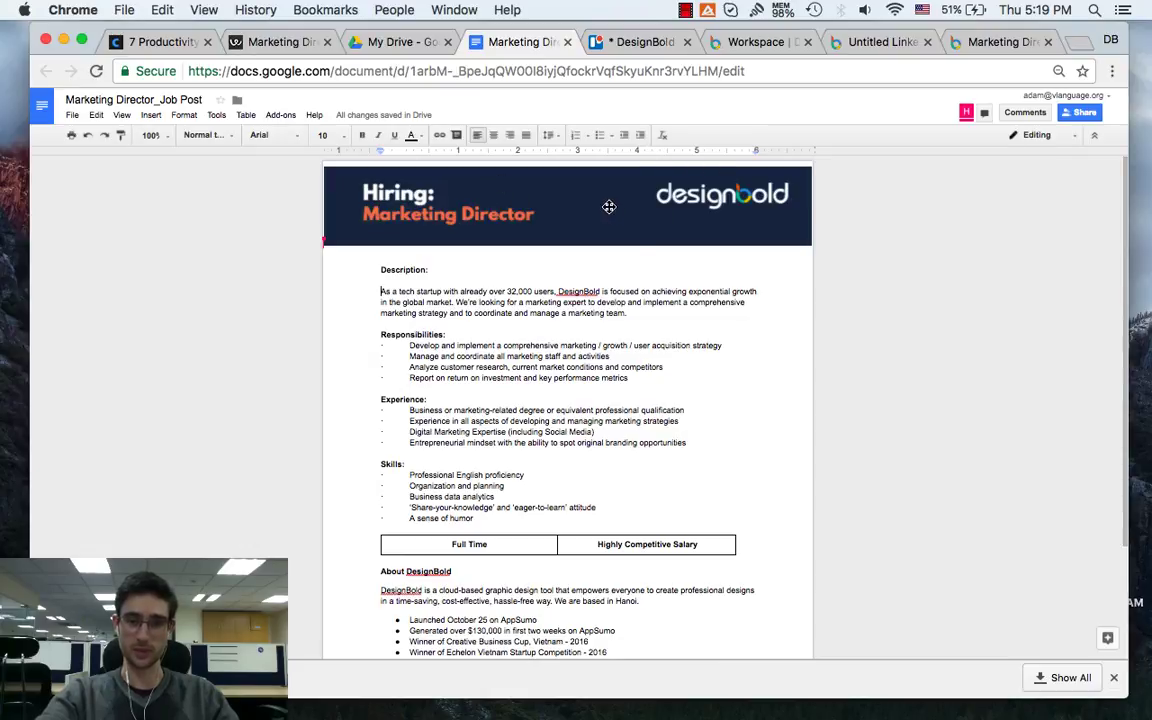
{"action": "mouse_move", "coordinate": [808, 300]}
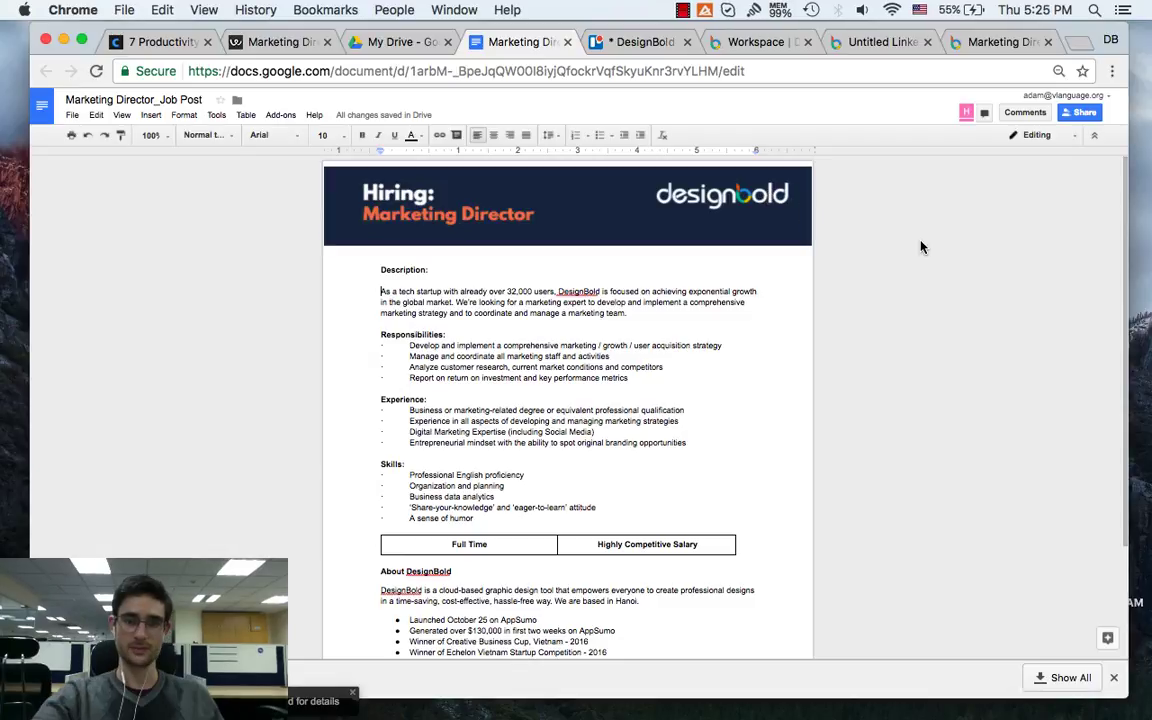
{"action": "mouse_move", "coordinate": [867, 81]}
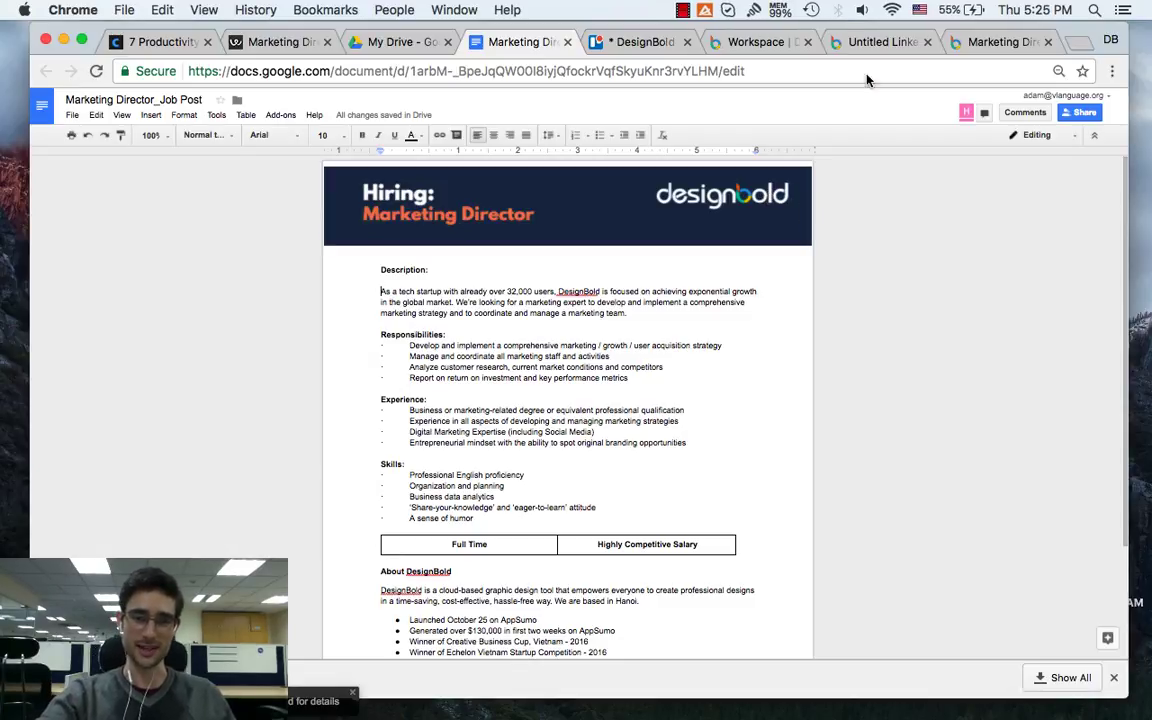